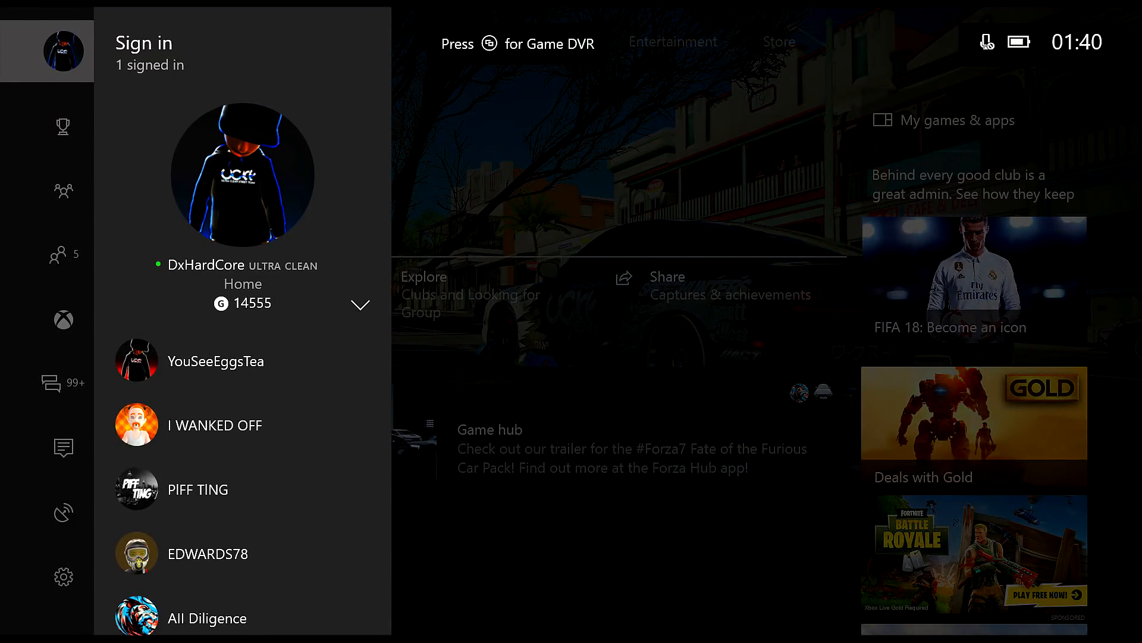
# Show the Friends & clubs list with 5 online and 27 offline friends
pyautogui.click(47, 188)
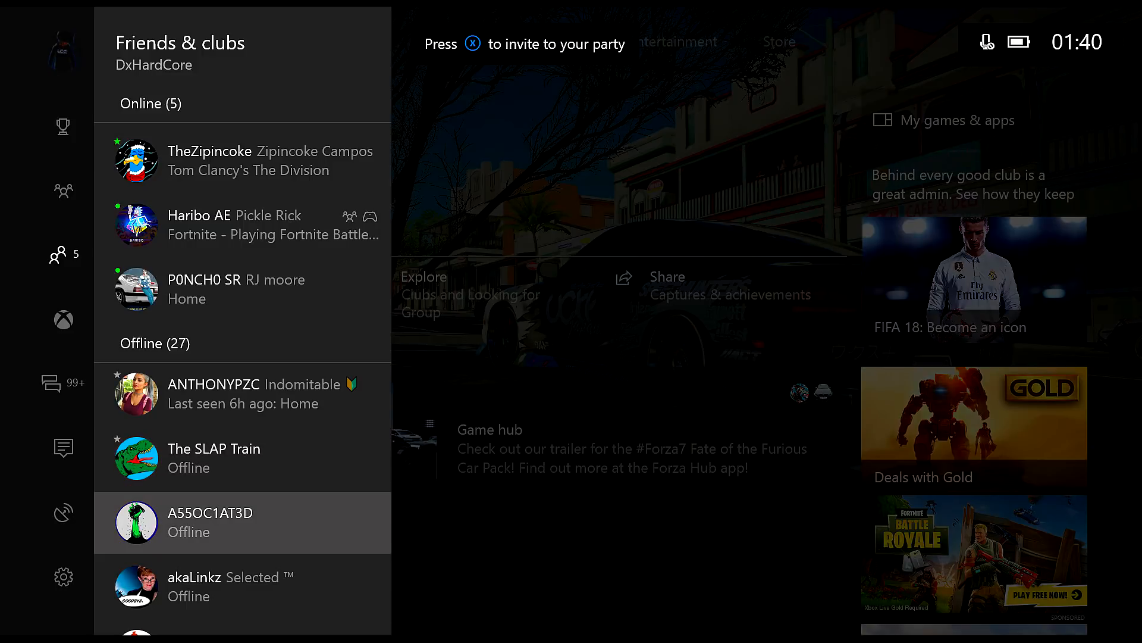
pyautogui.scroll(-3)
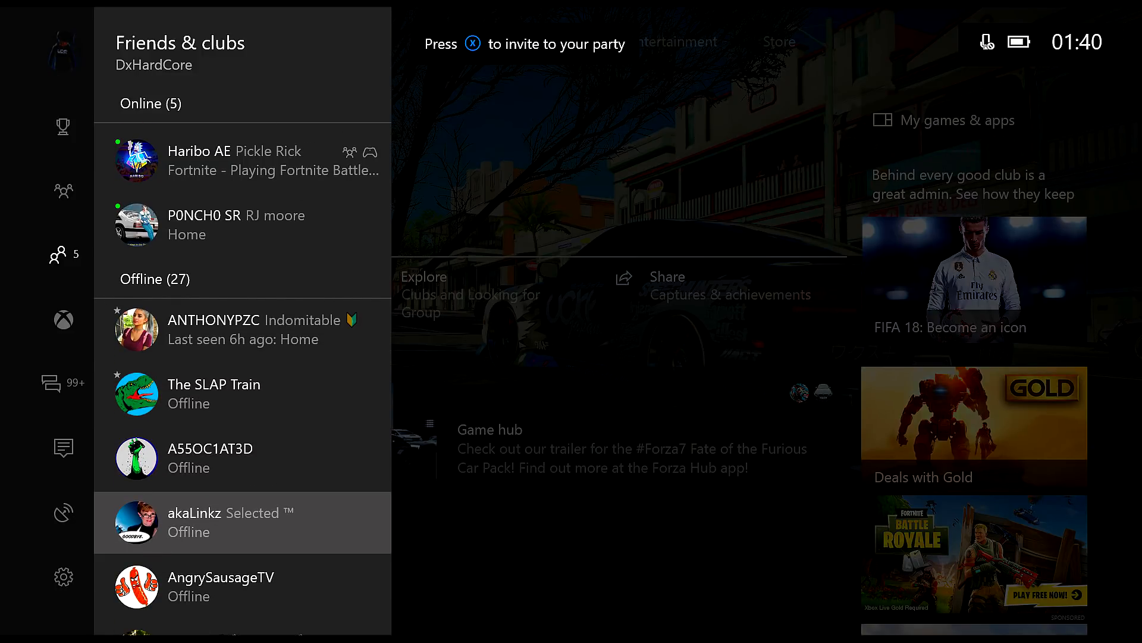
pyautogui.scroll(-3)
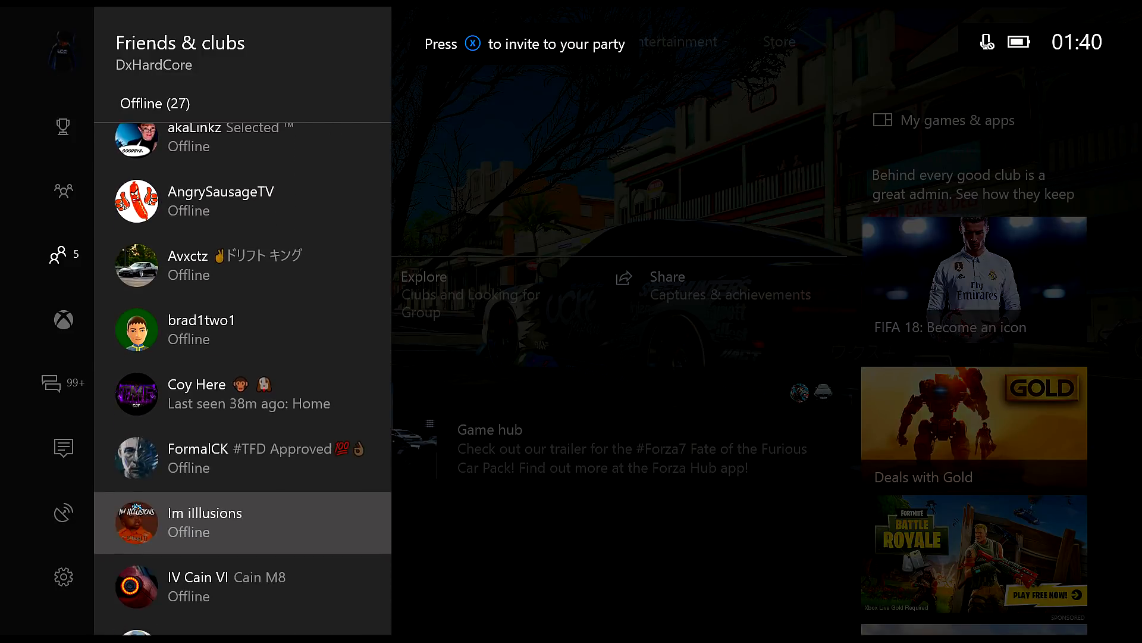
pyautogui.scroll(-3)
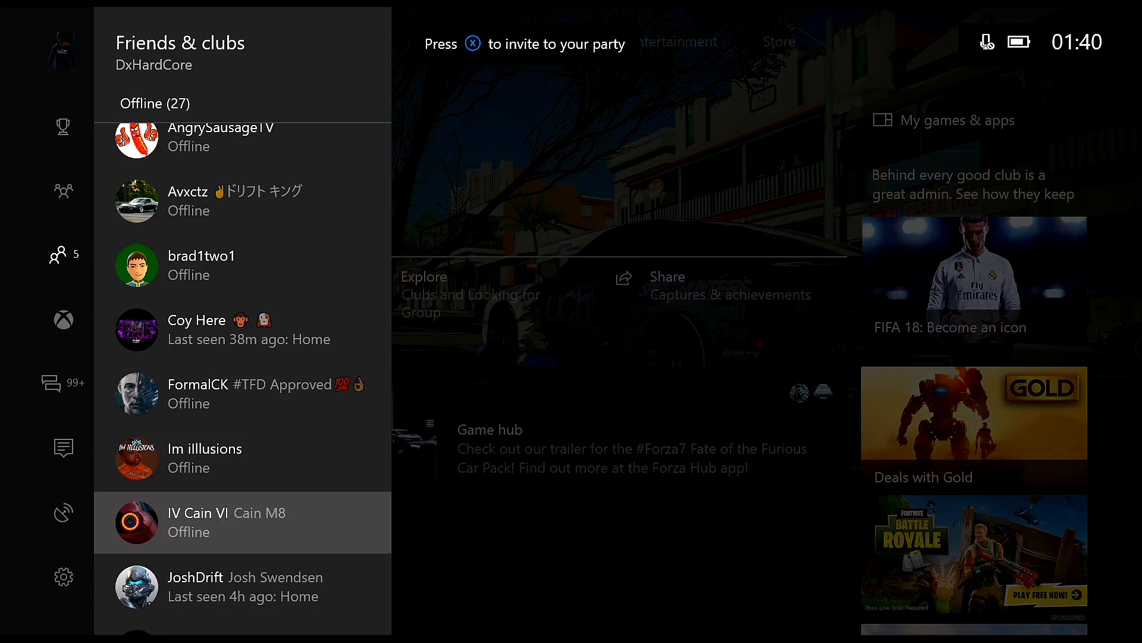
pyautogui.click(241, 522)
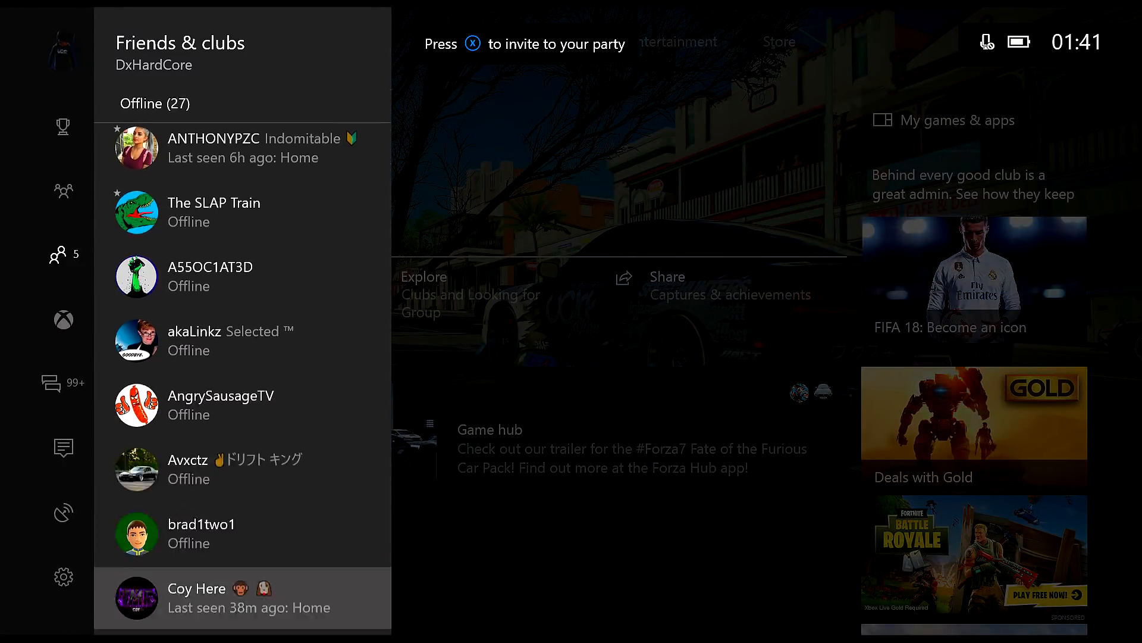
pyautogui.scroll(-3)
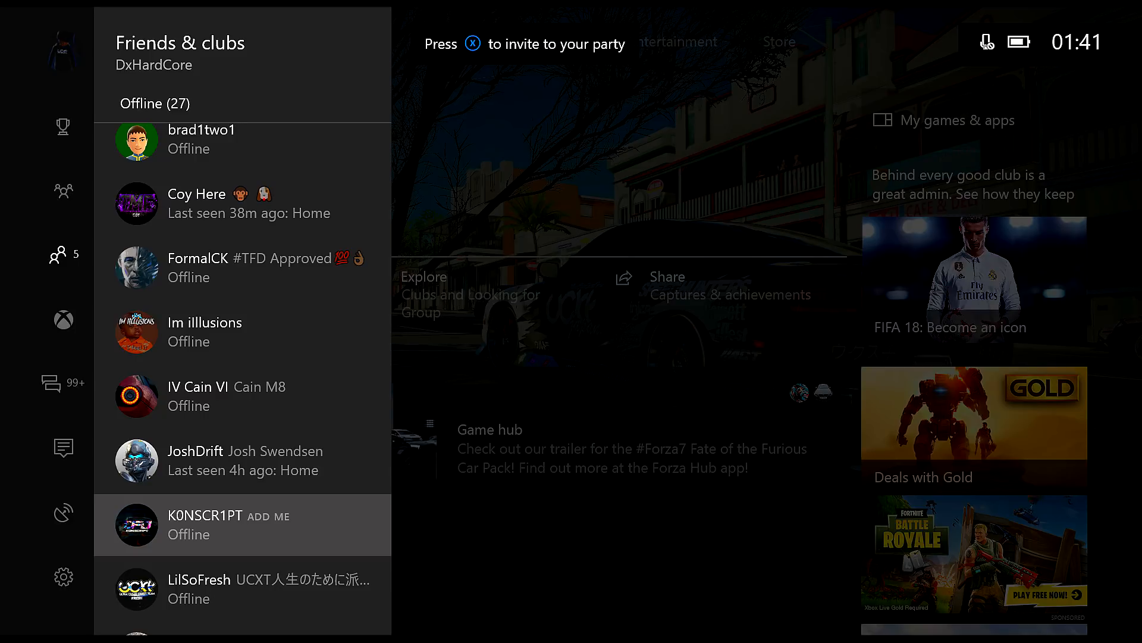
pyautogui.click(203, 523)
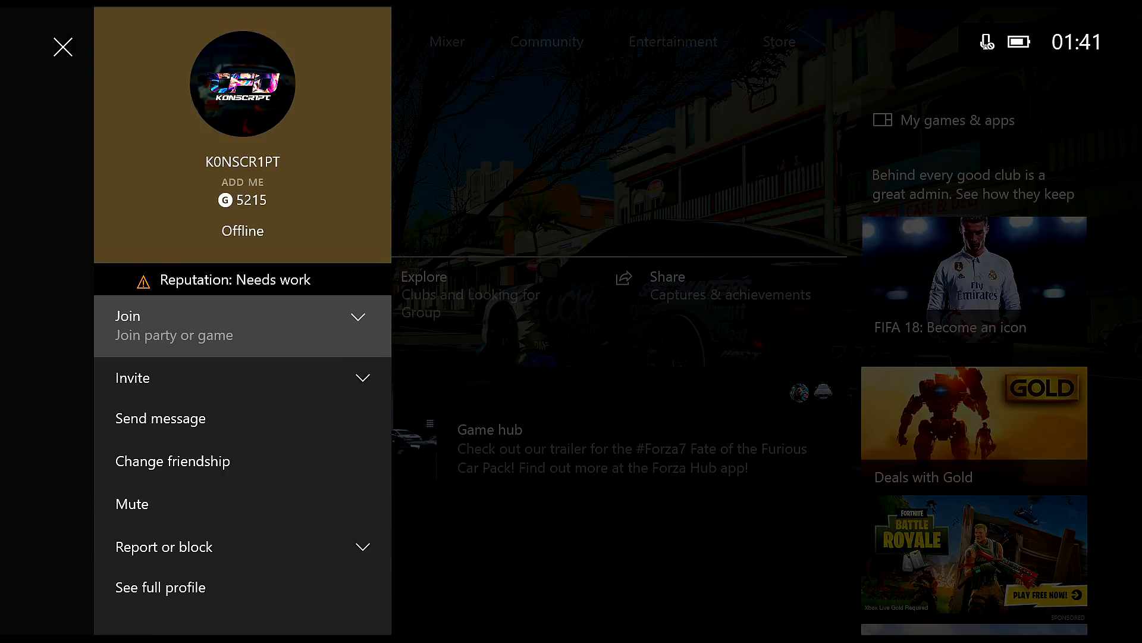
pyautogui.click(62, 46)
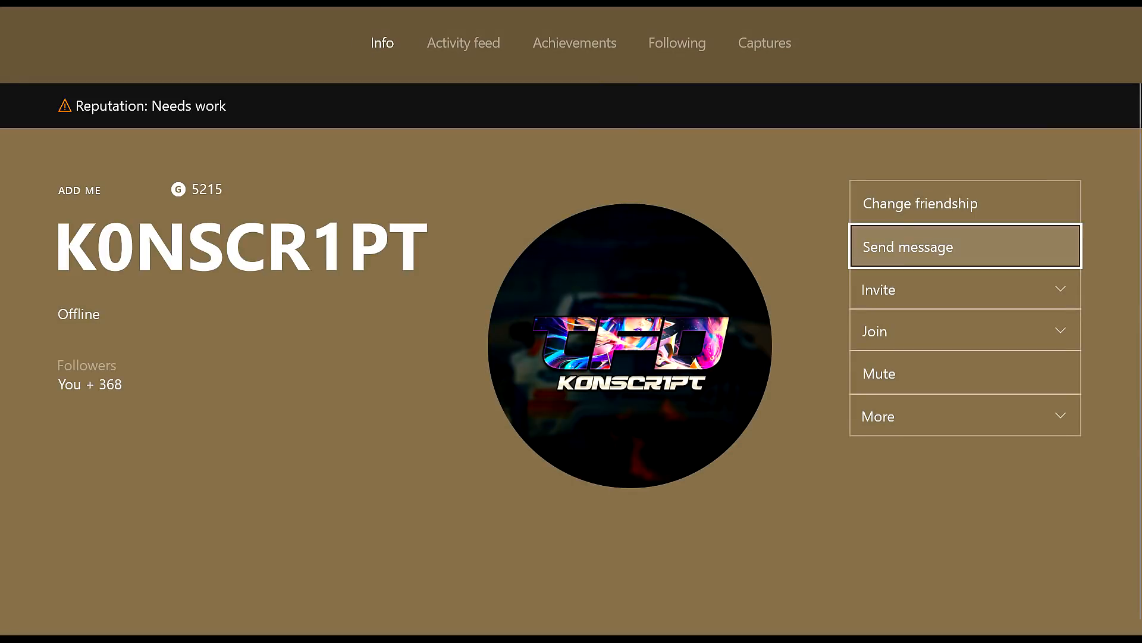
pyautogui.click(965, 329)
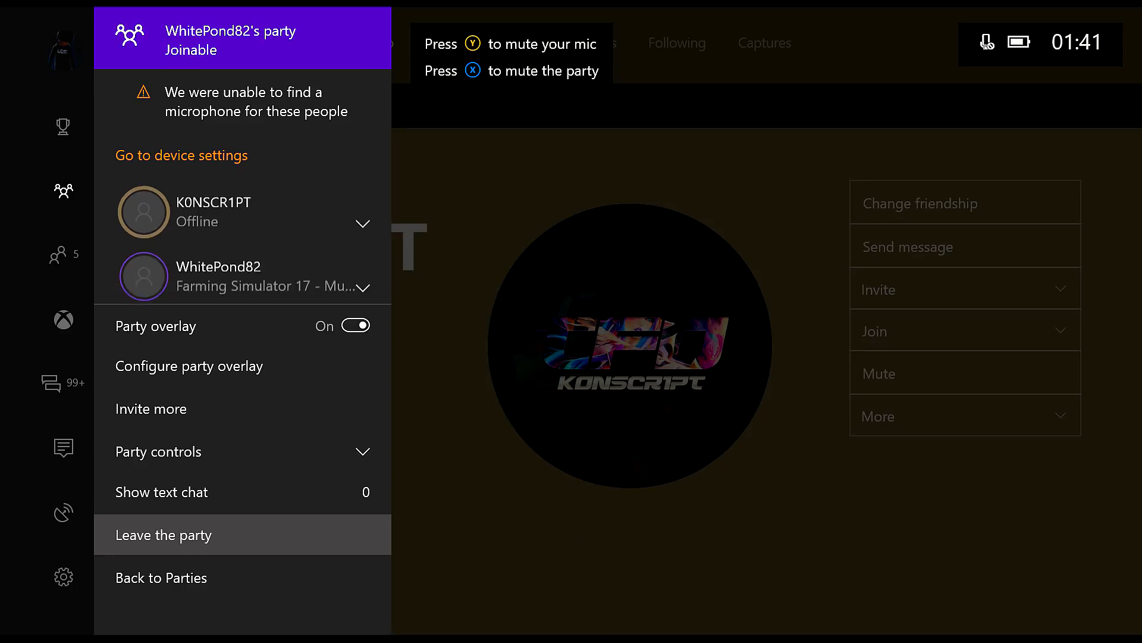
pyautogui.click(163, 534)
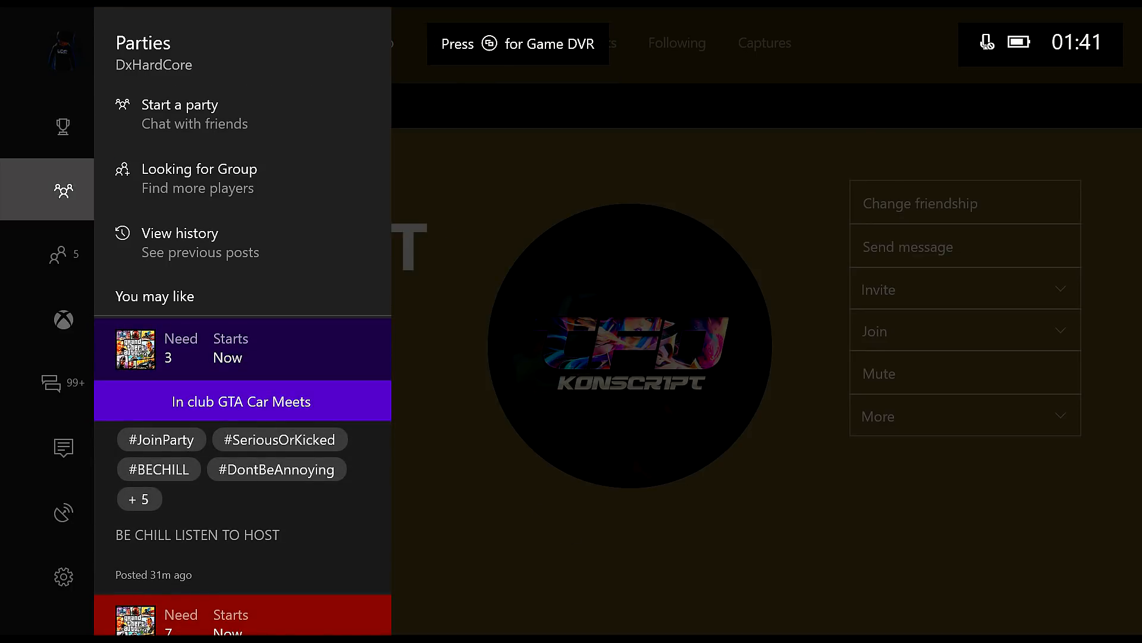